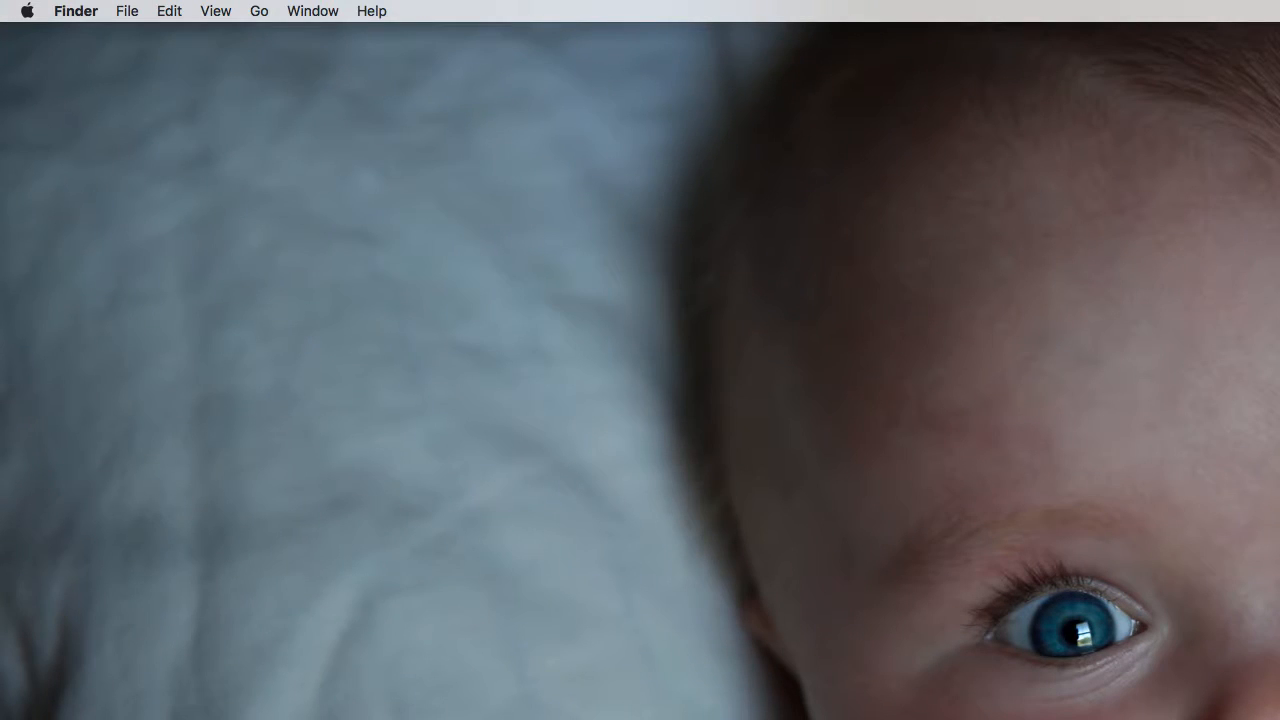
mouse_move(492, 191)
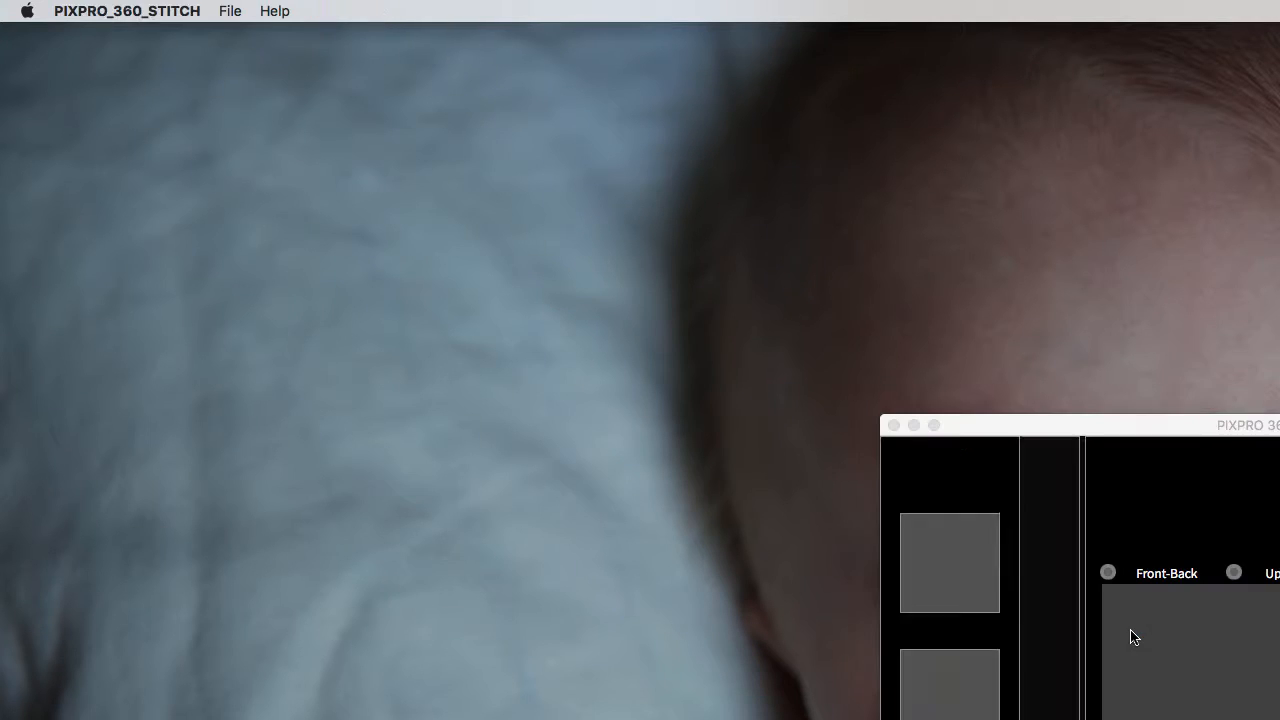
Step: Move the PIXPRO 360 Stitch window to the top-left and enlarge it to full screen
drag(1100, 425, 415, 44)
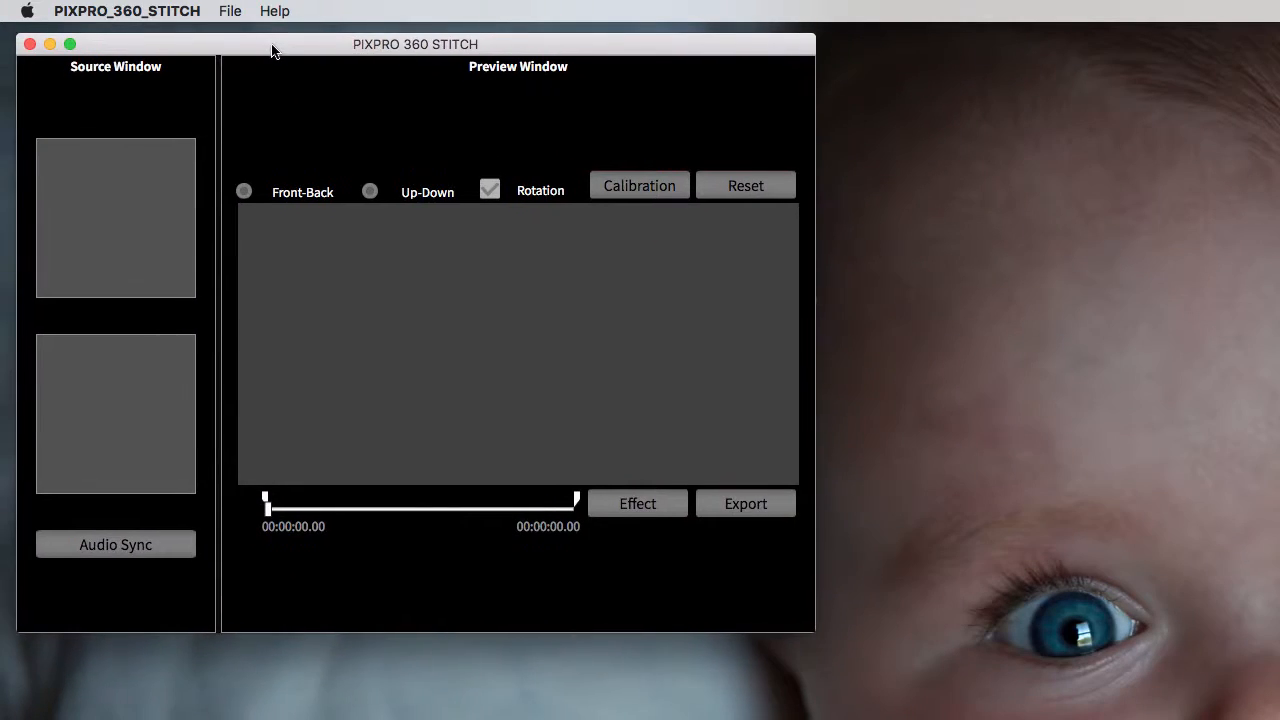
drag(815, 633, 795, 625)
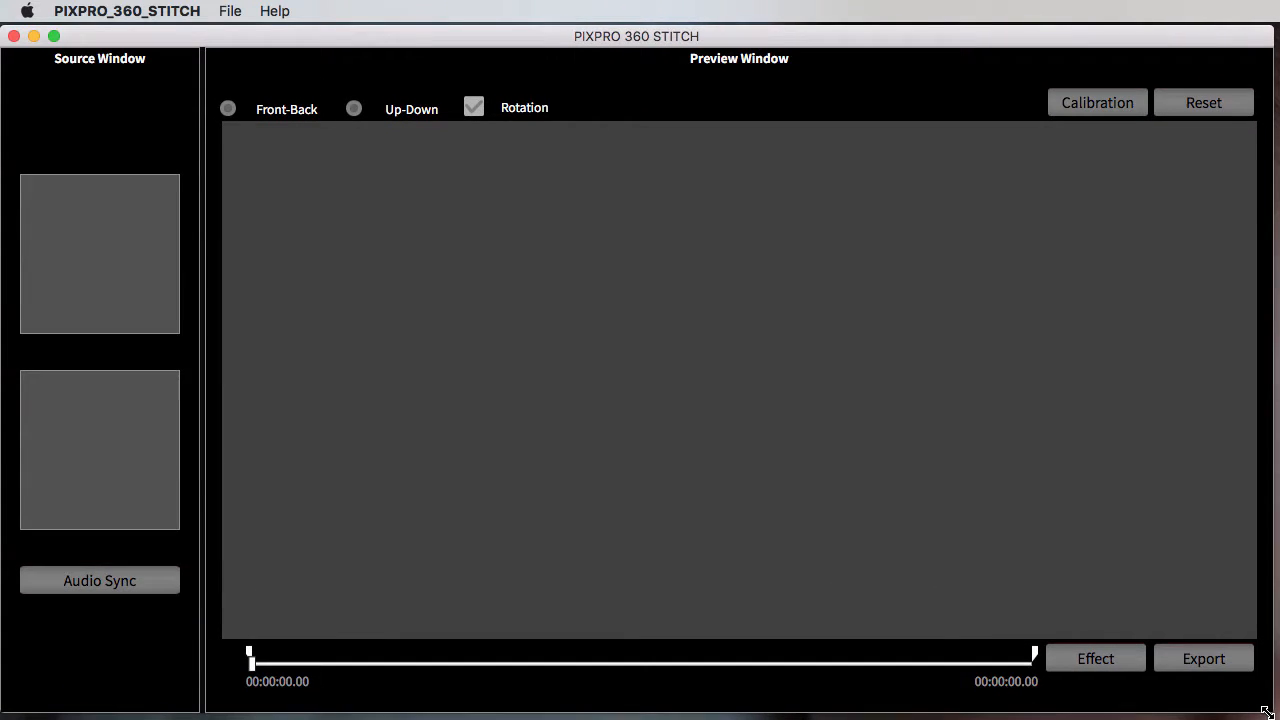
mouse_move(440, 38)
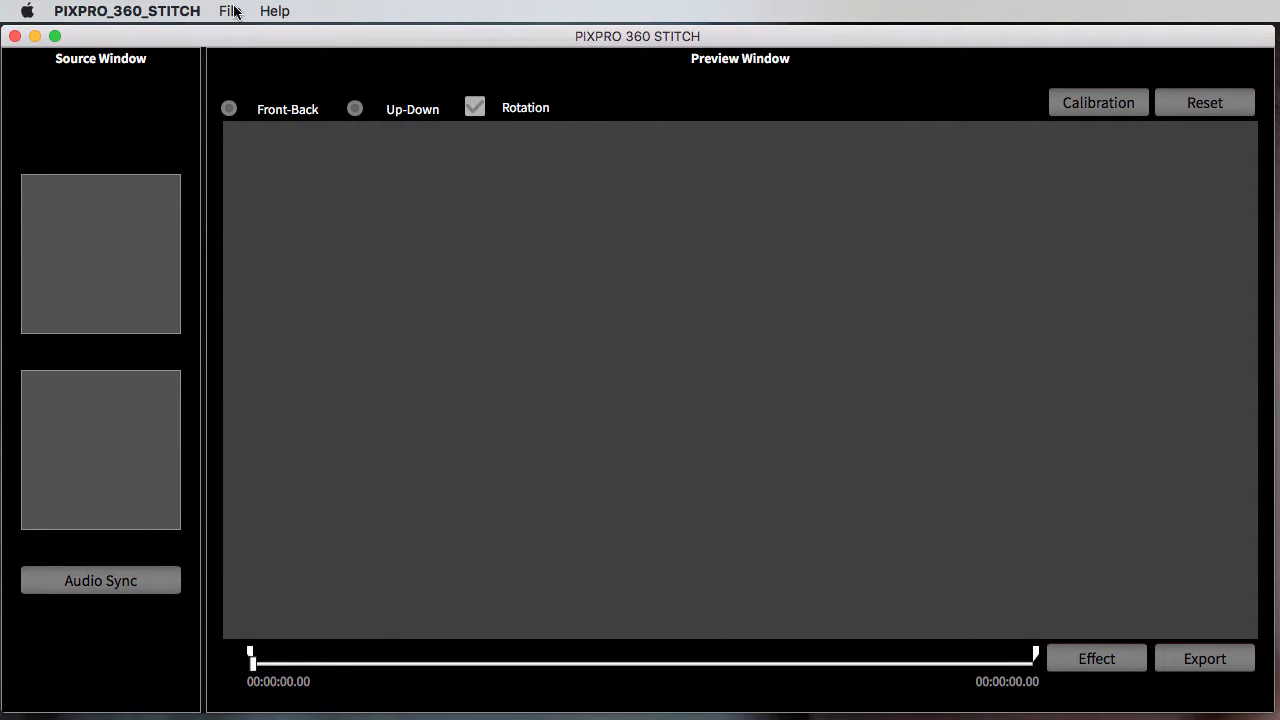
Step: In Join Videos, browse to Desktop > 360 test > Moore Combine to add clips
click(229, 11)
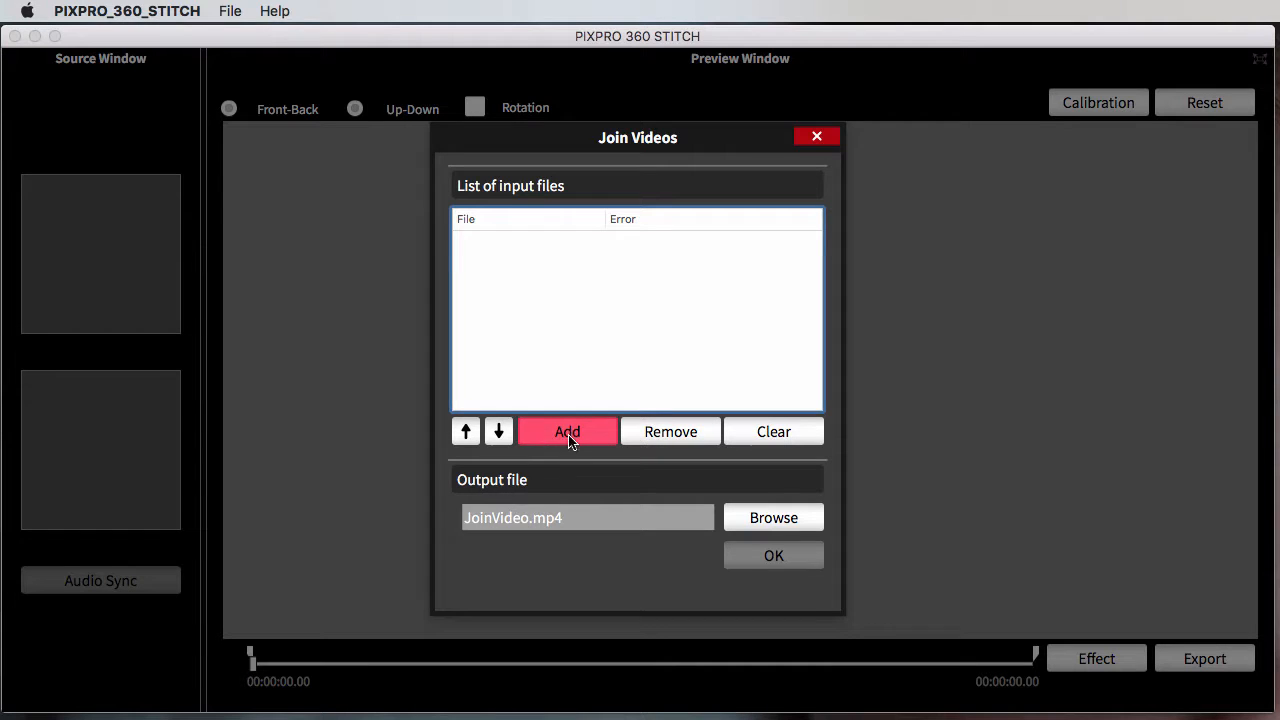
click(567, 431)
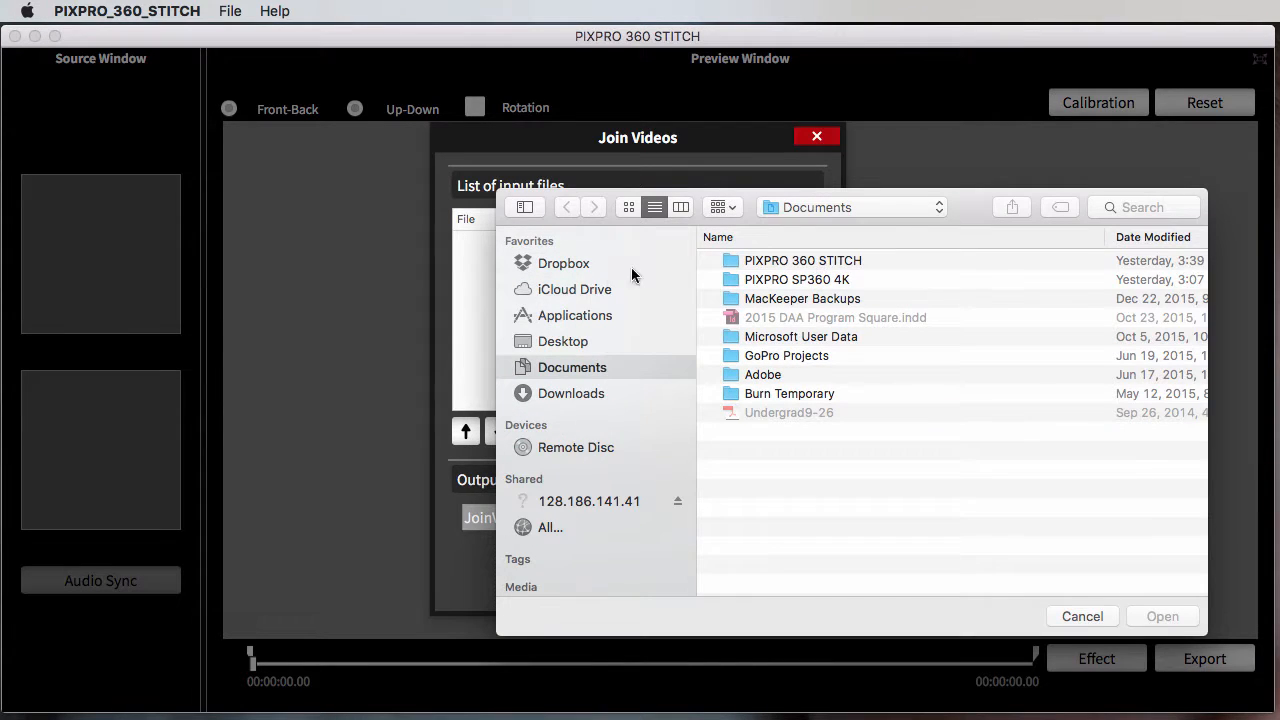
click(562, 341)
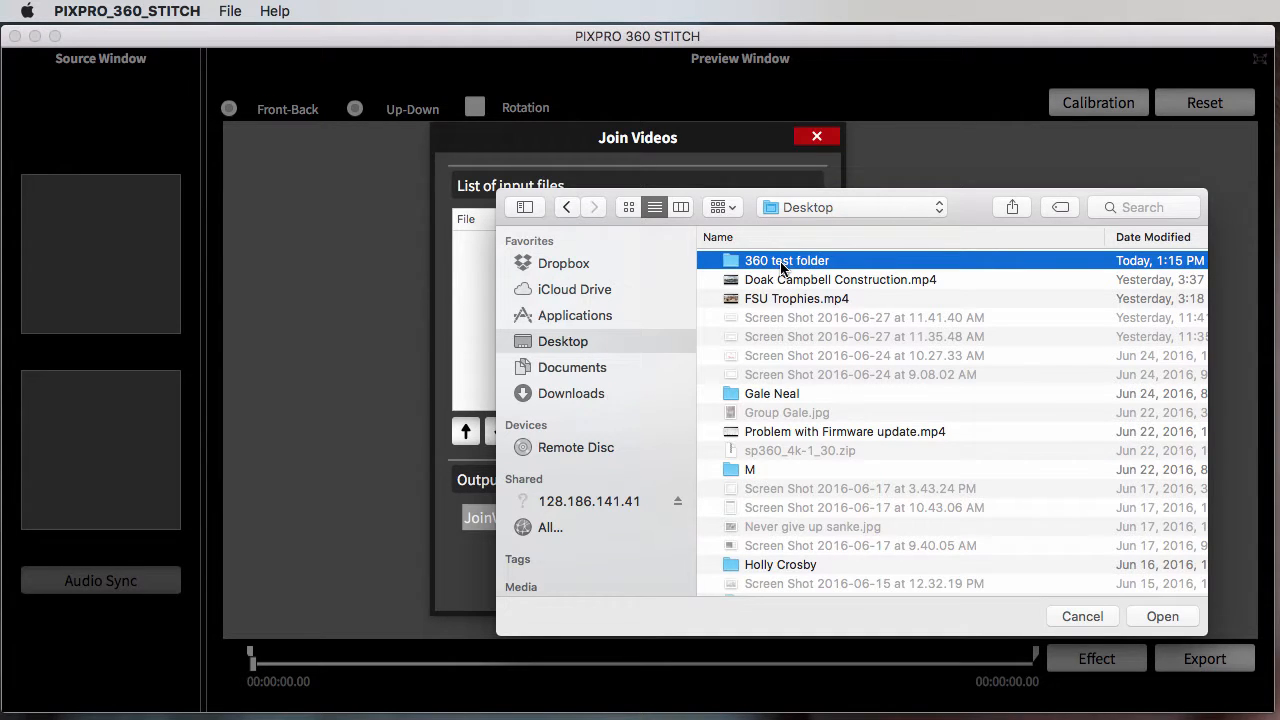
double_click(786, 260)
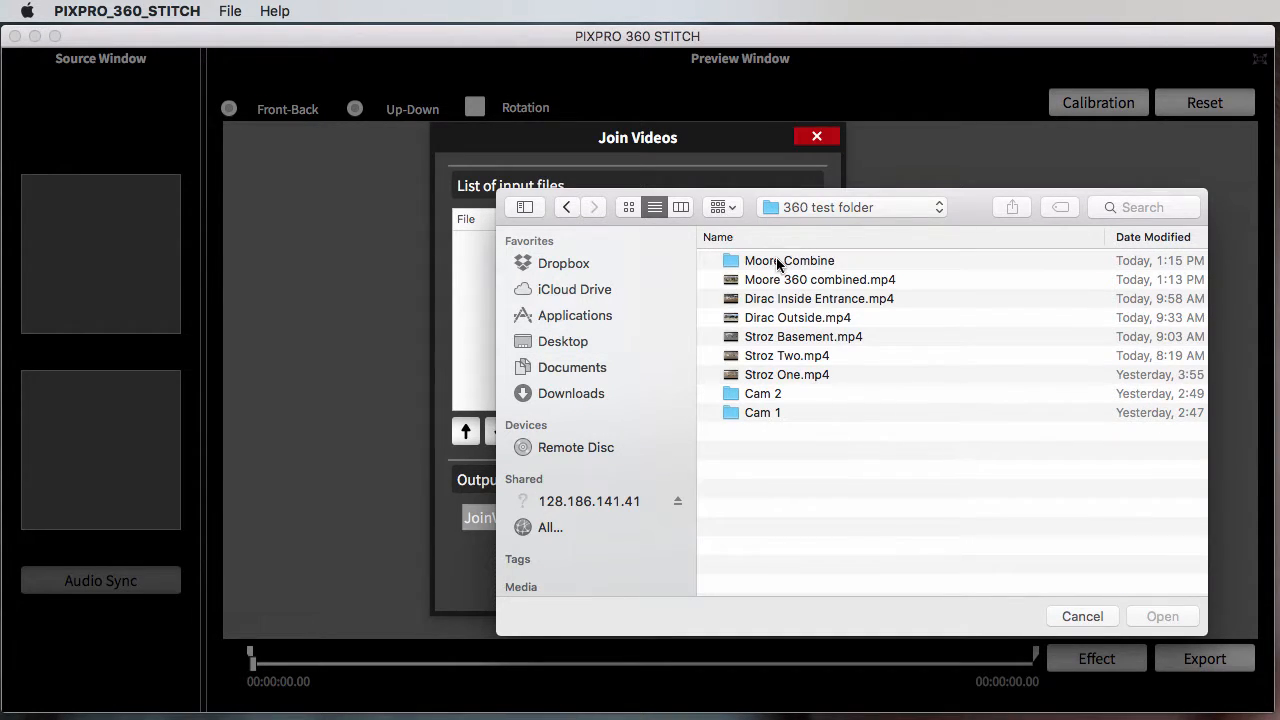
click(789, 260)
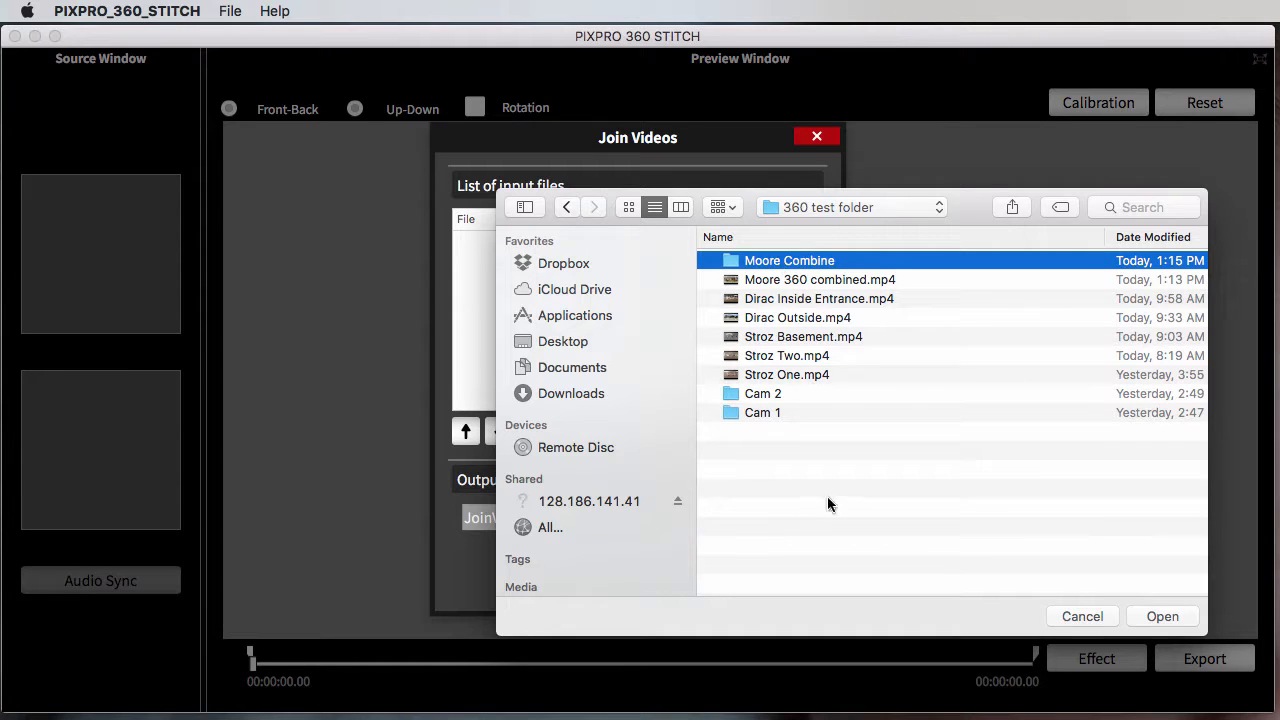
double_click(789, 260)
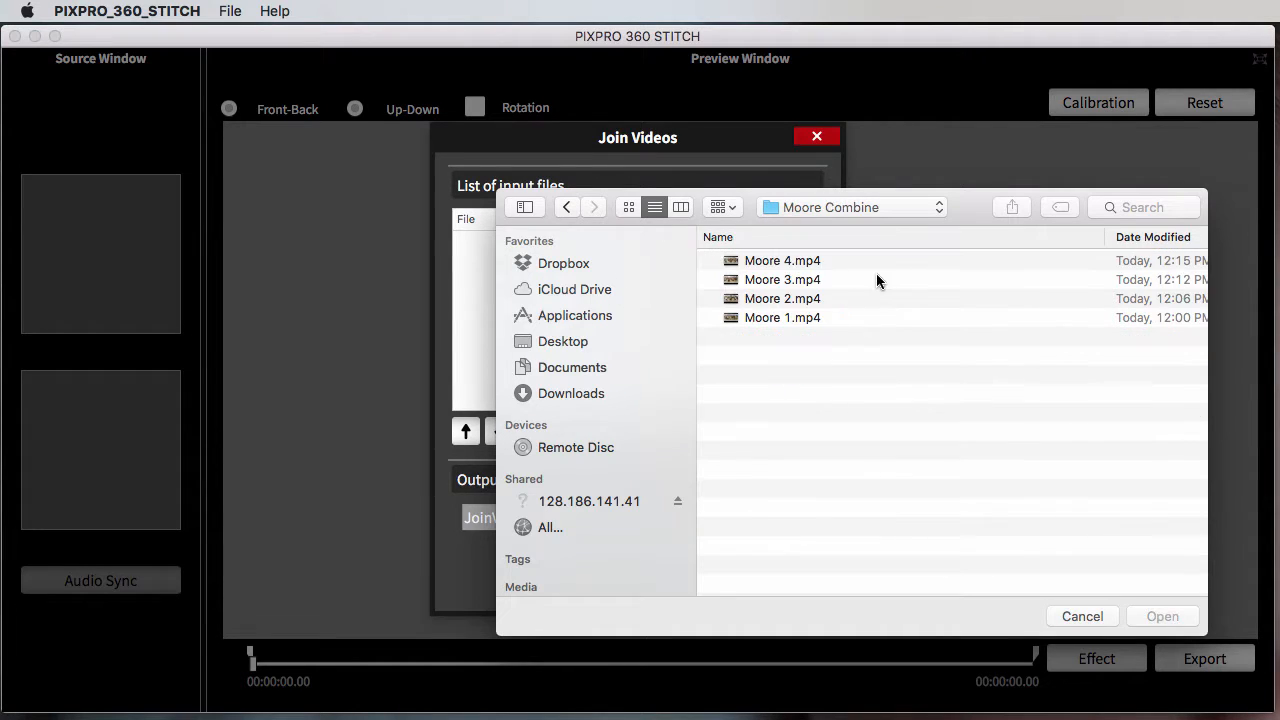
mouse_move(770, 318)
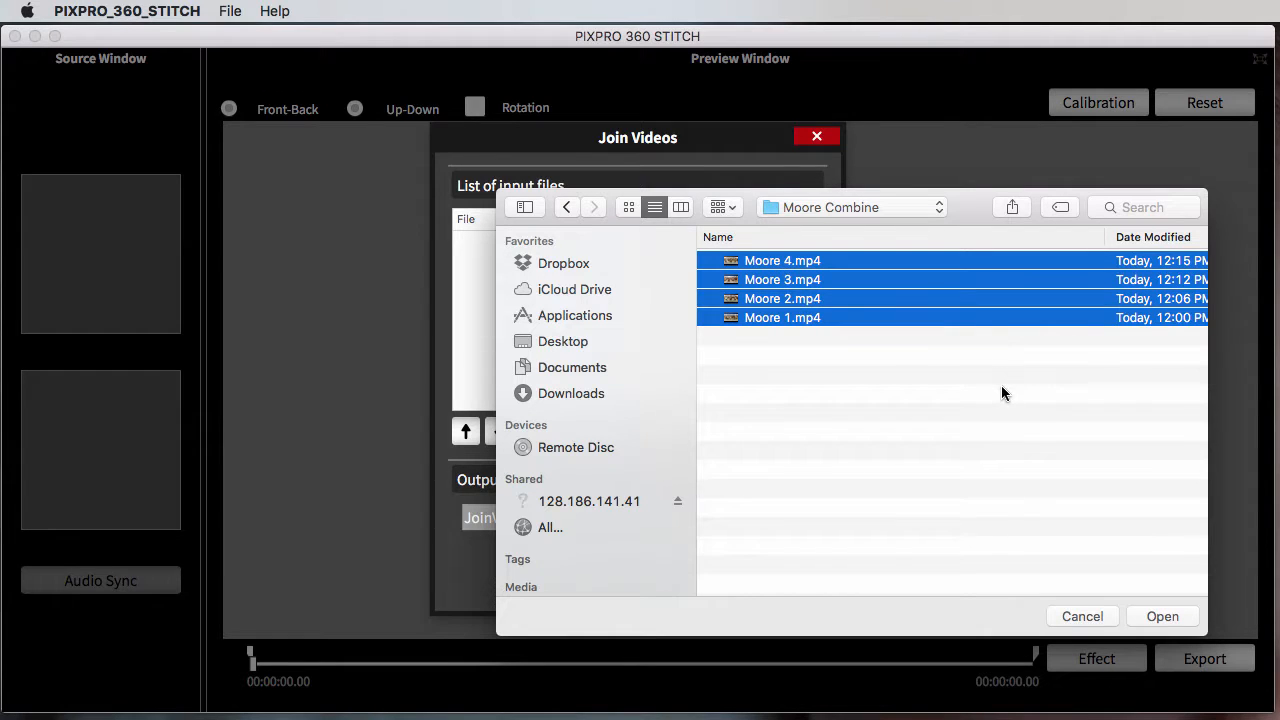
Step: Add the four Moore clips and reorder them Moore 1 through Moore 4
click(1162, 616)
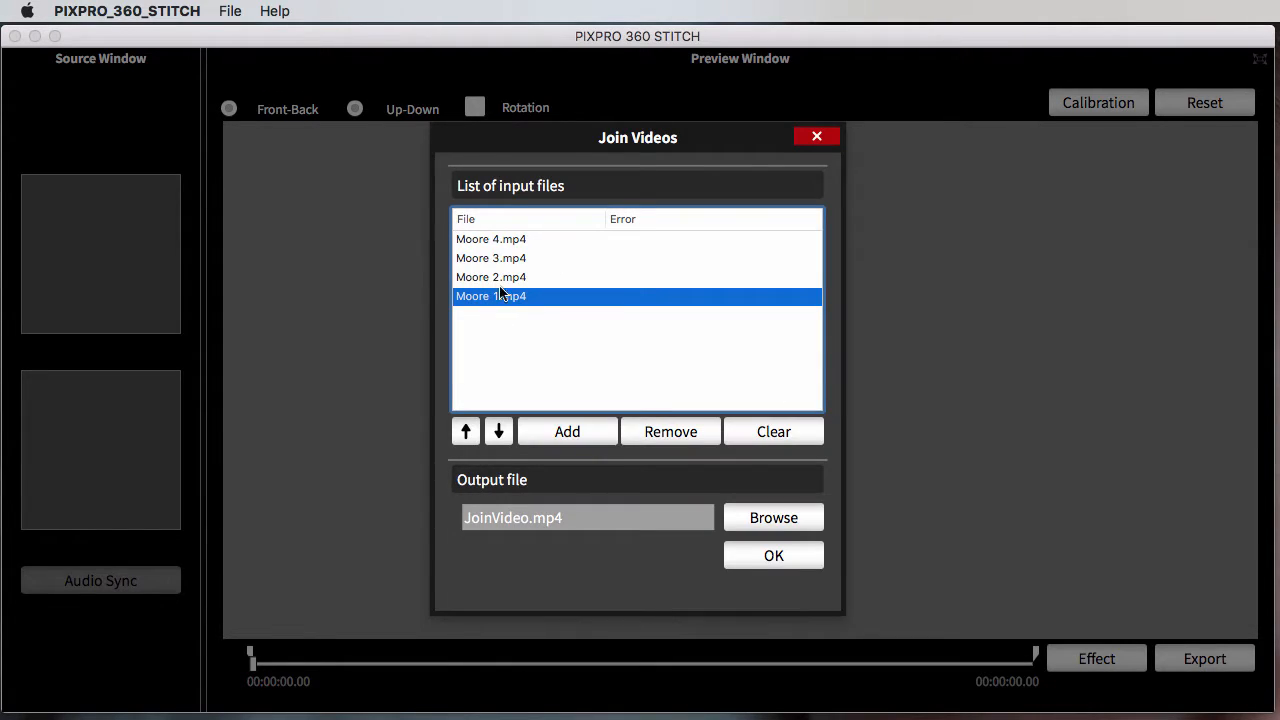
click(465, 431)
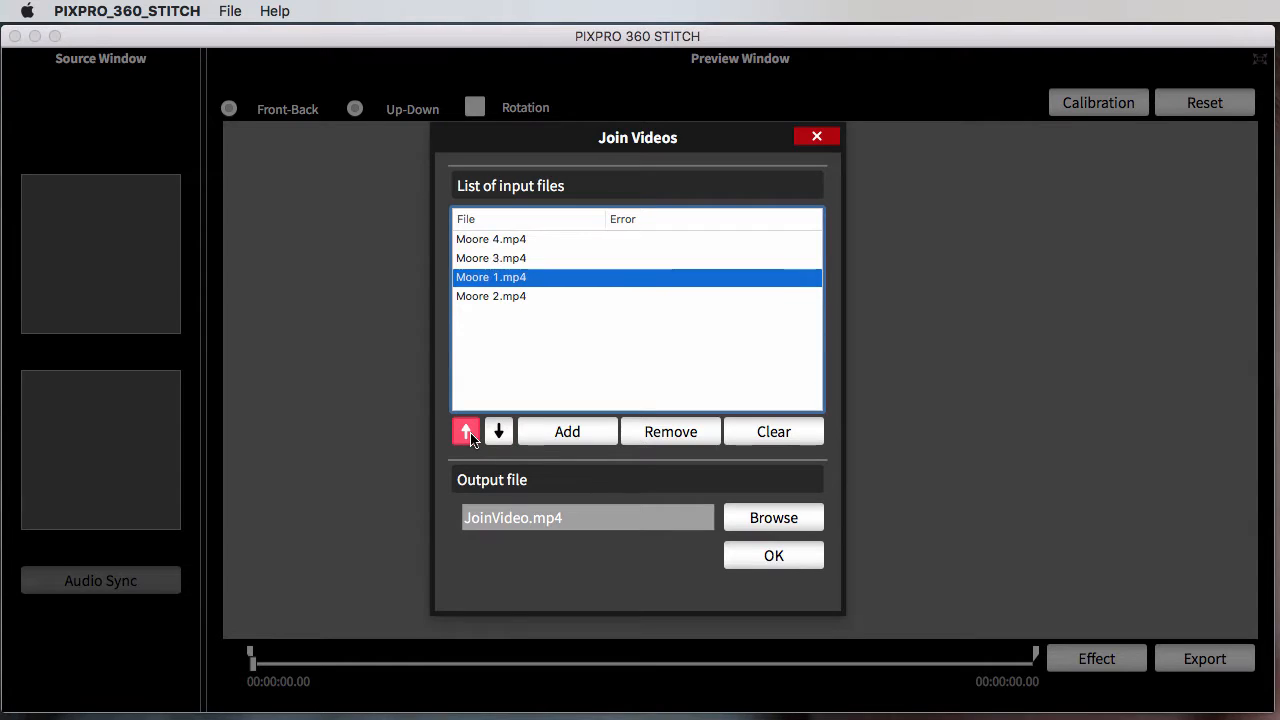
click(466, 431)
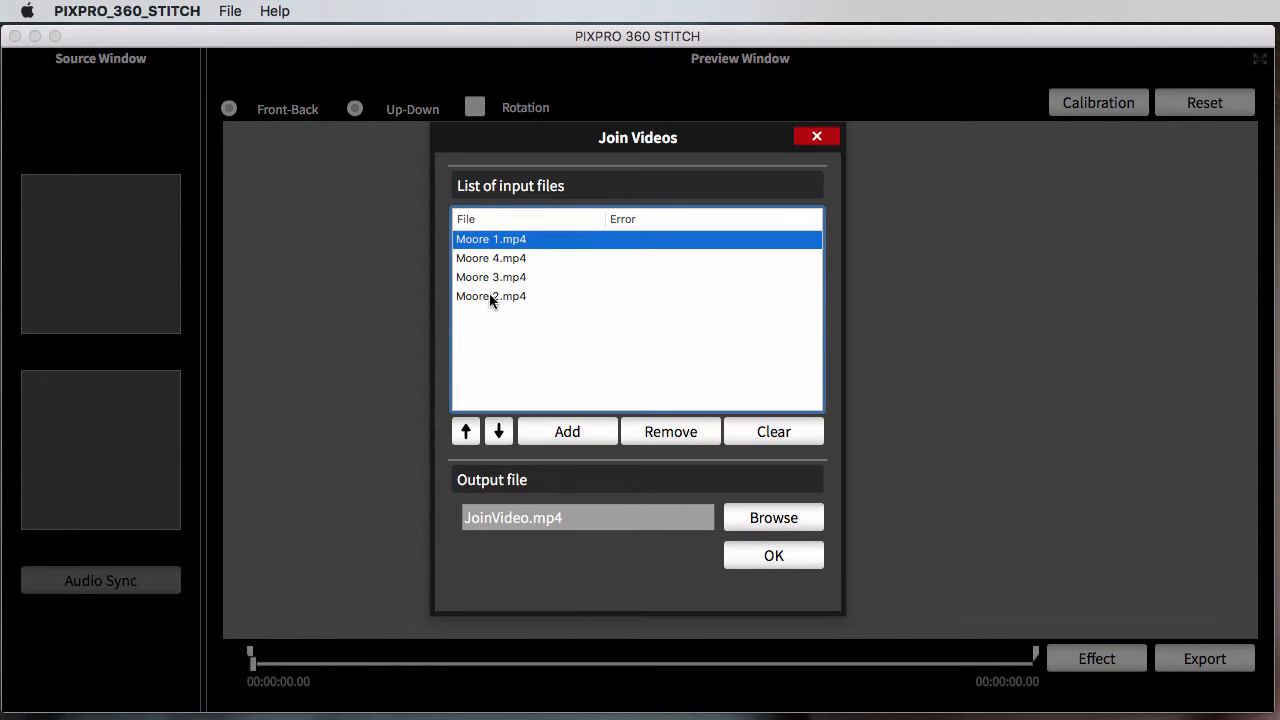
click(465, 431)
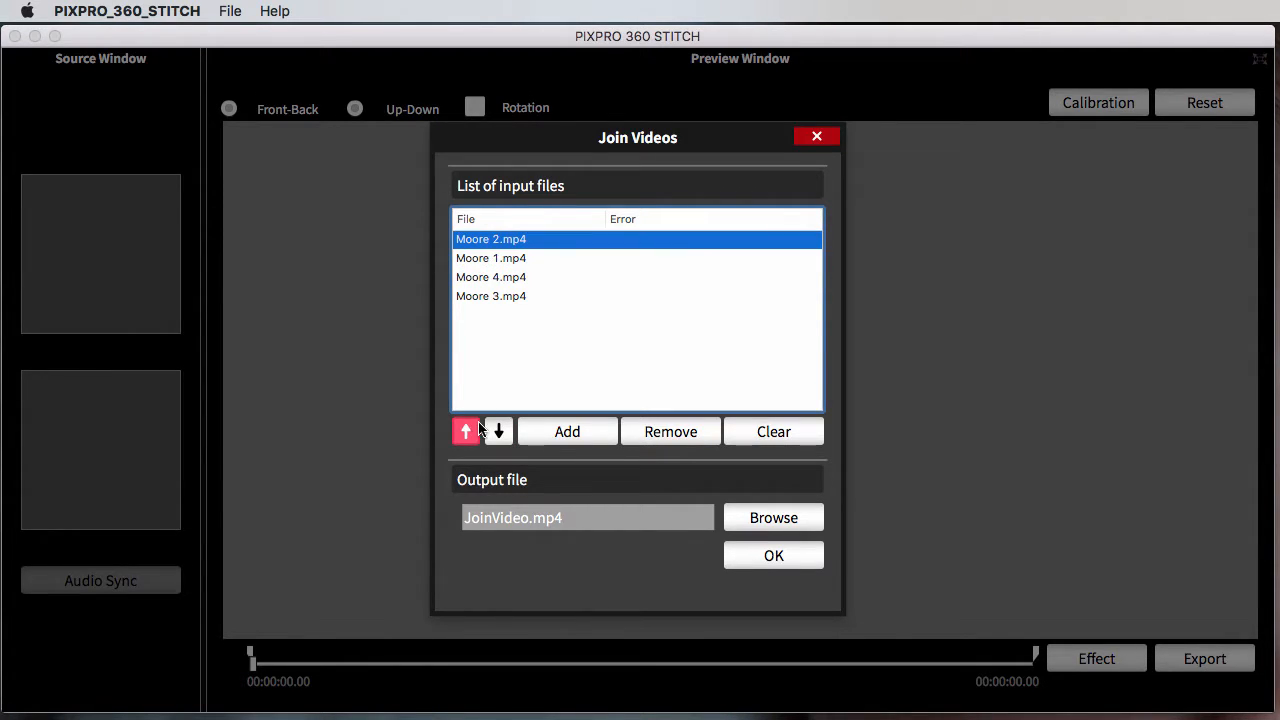
click(499, 431)
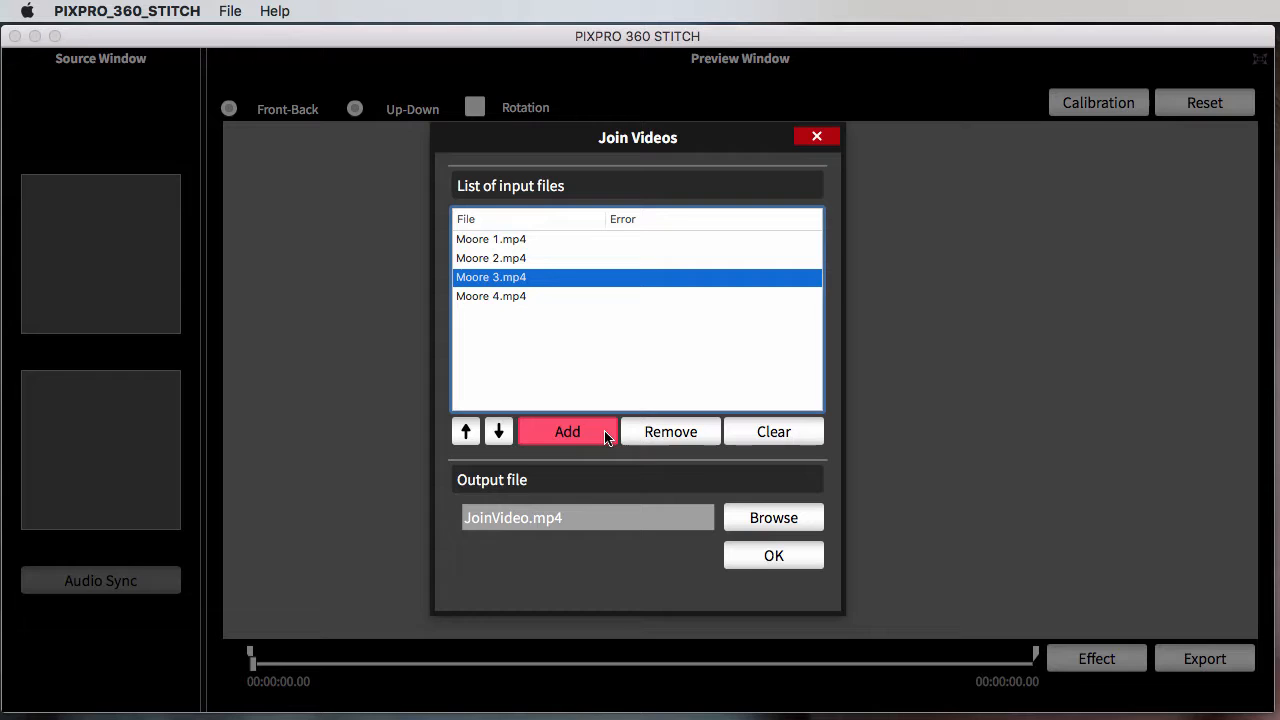
mouse_move(485, 408)
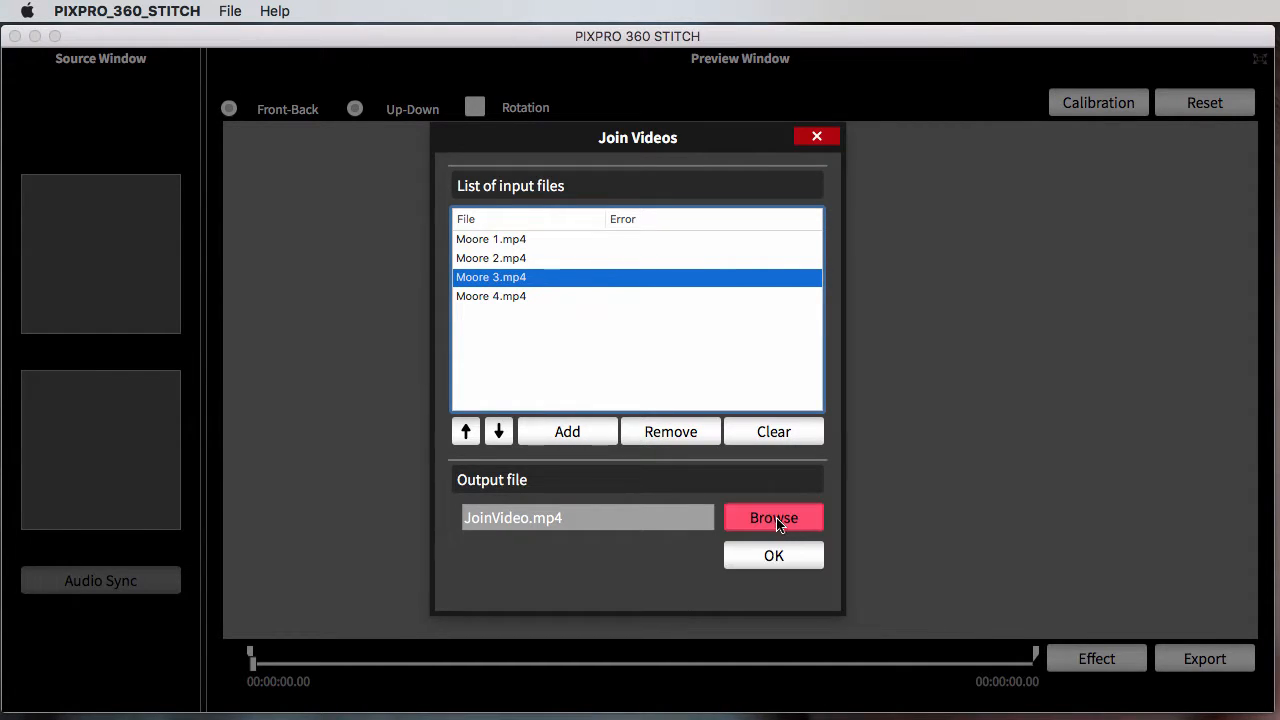
Step: Set the output to 'test 1' on the Desktop and start the join
click(773, 517)
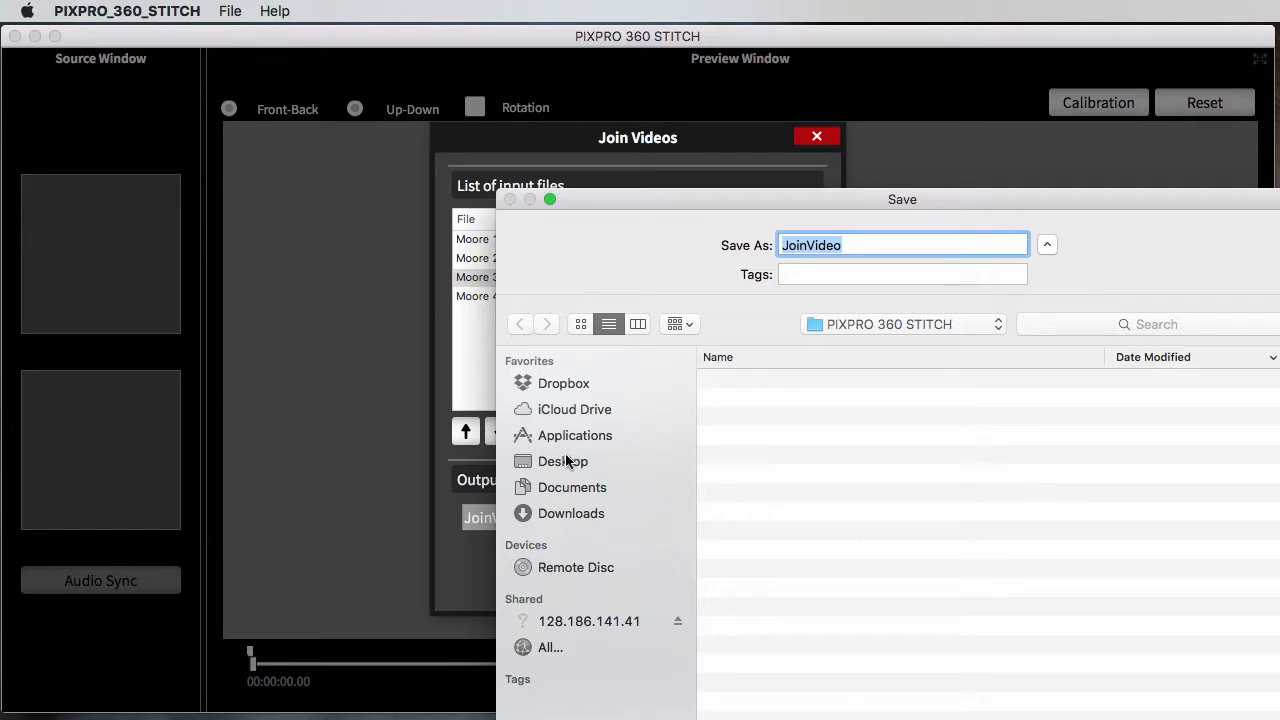
click(563, 461)
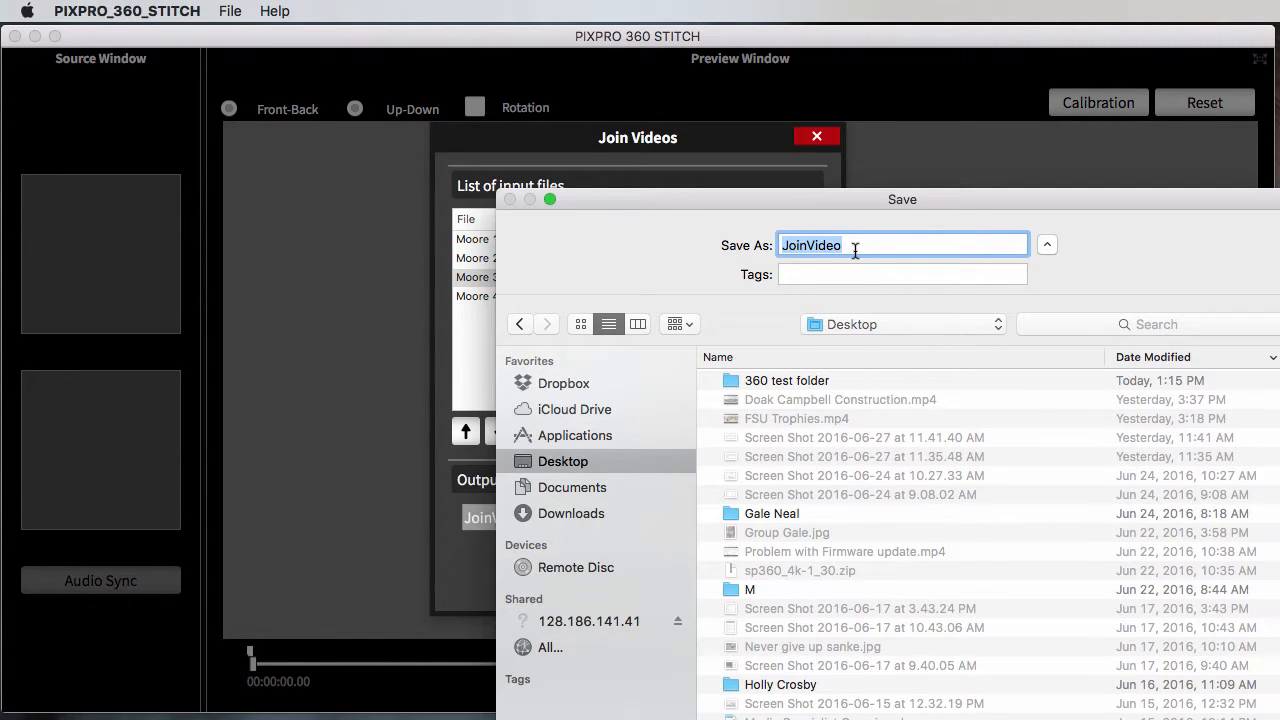
text(test)
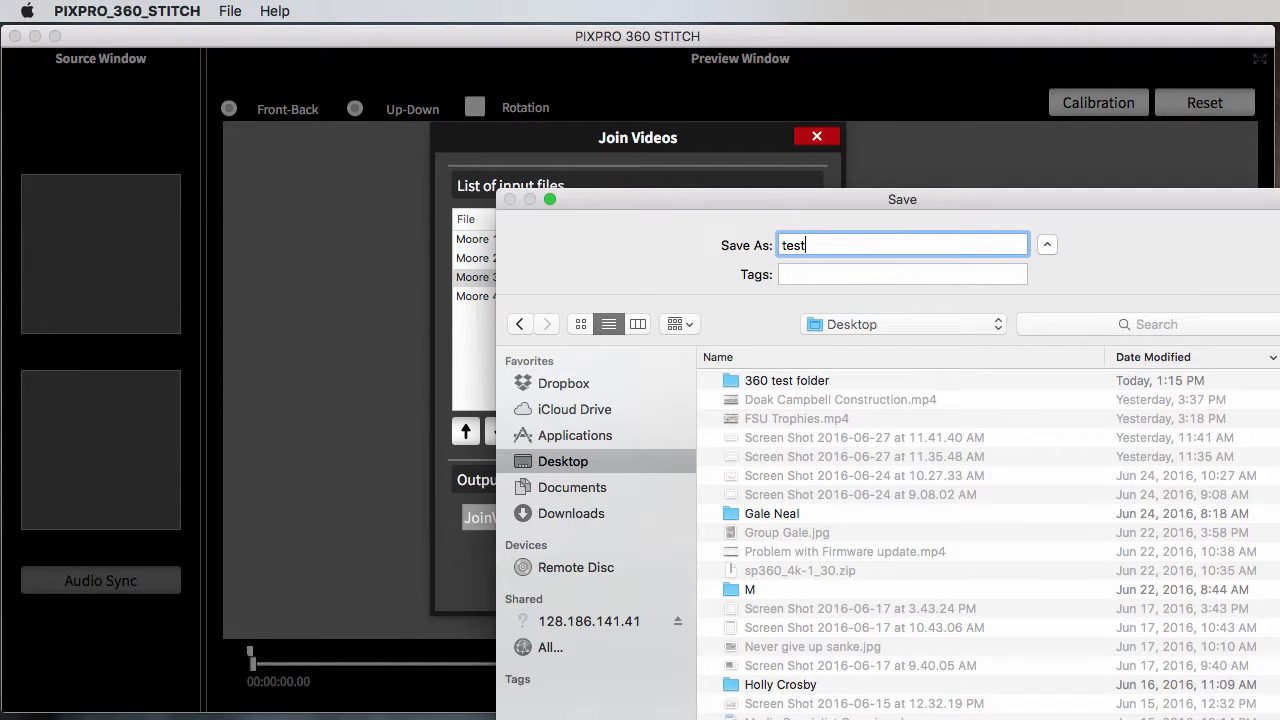
text(1)
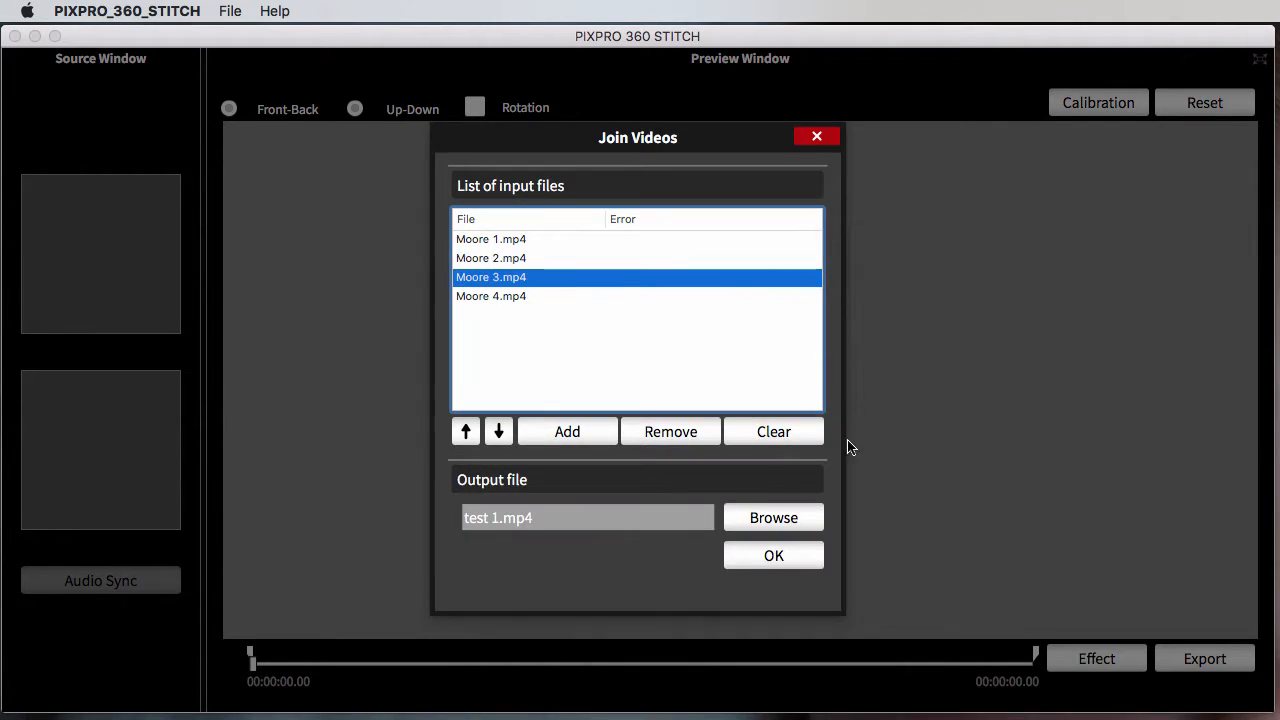
click(773, 555)
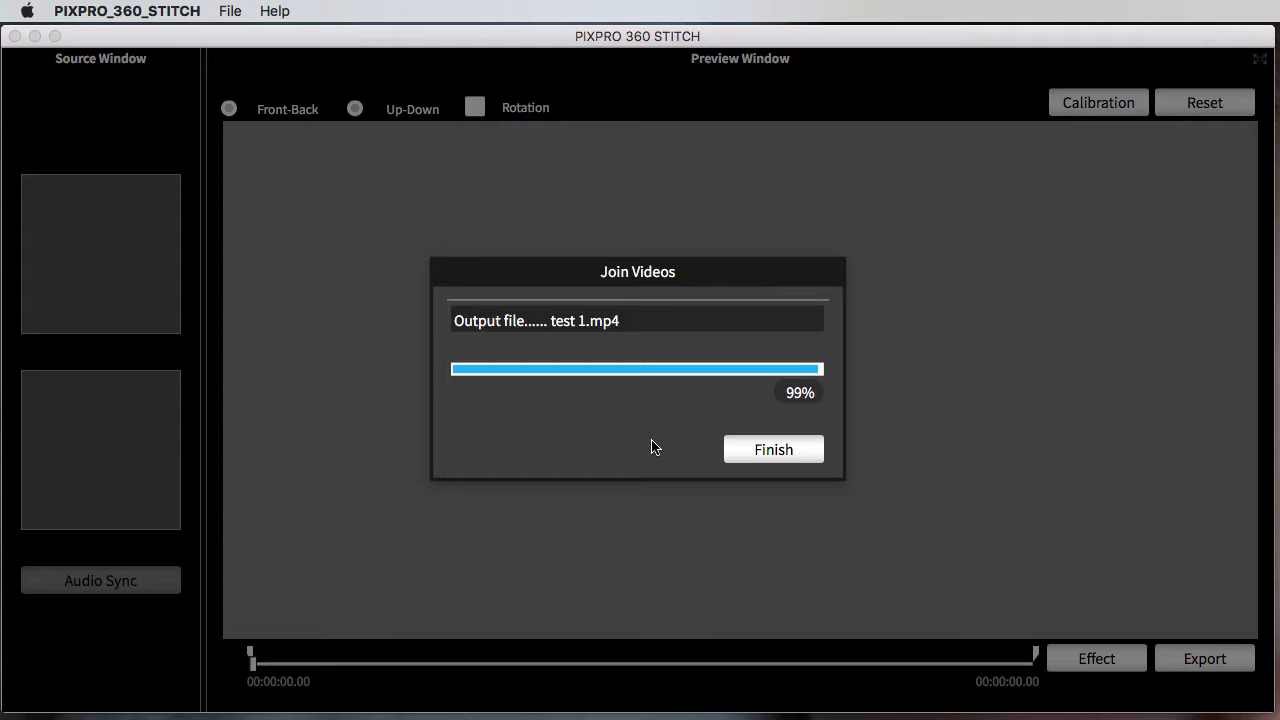
mouse_move(667, 414)
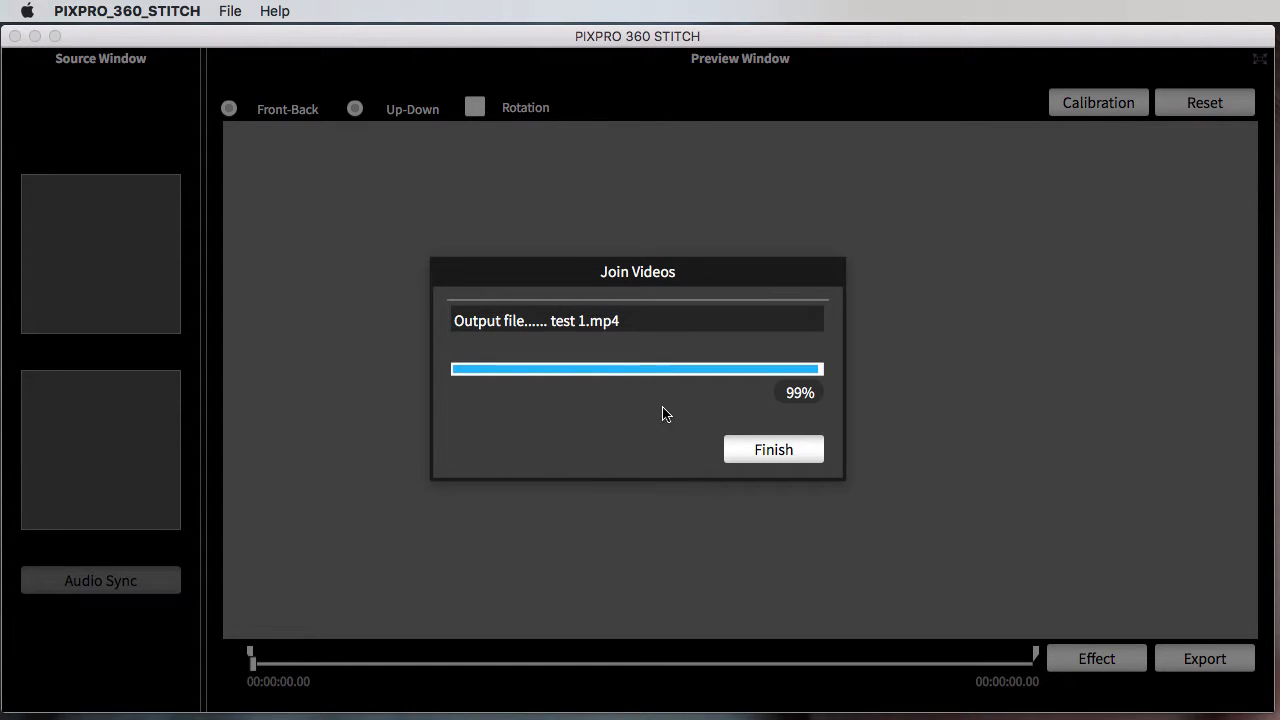
mouse_move(677, 410)
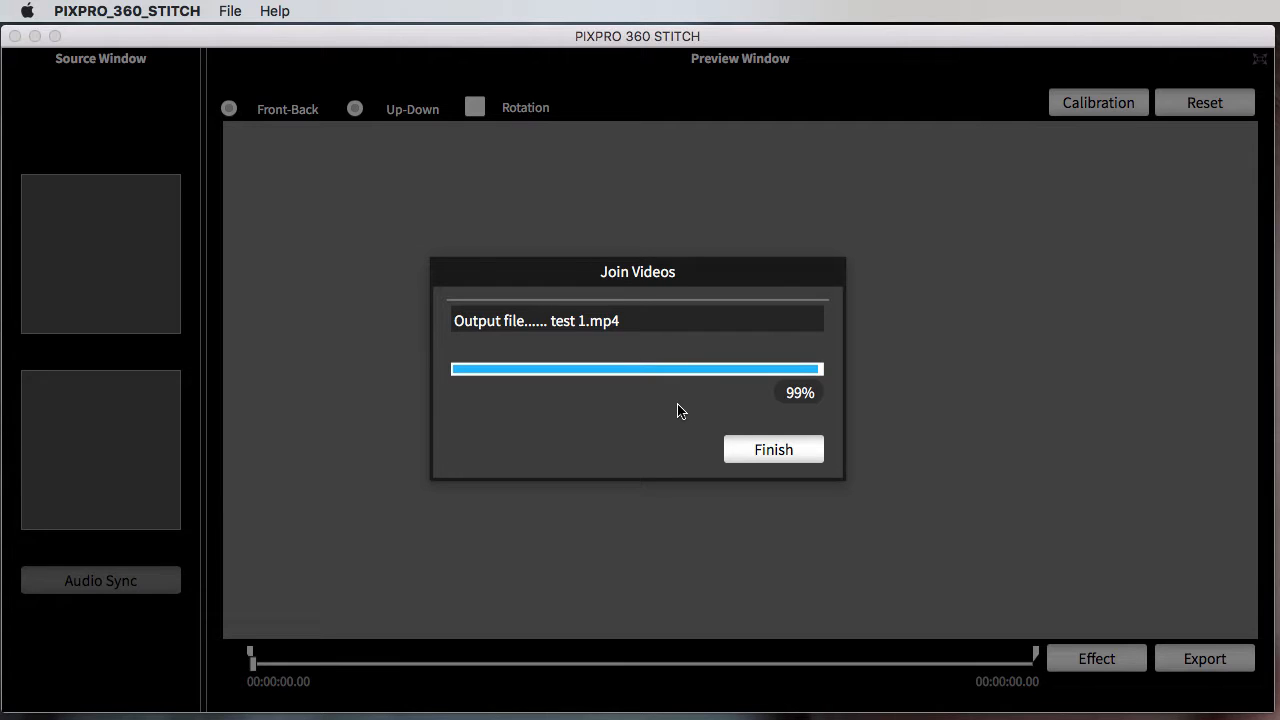
mouse_move(805, 405)
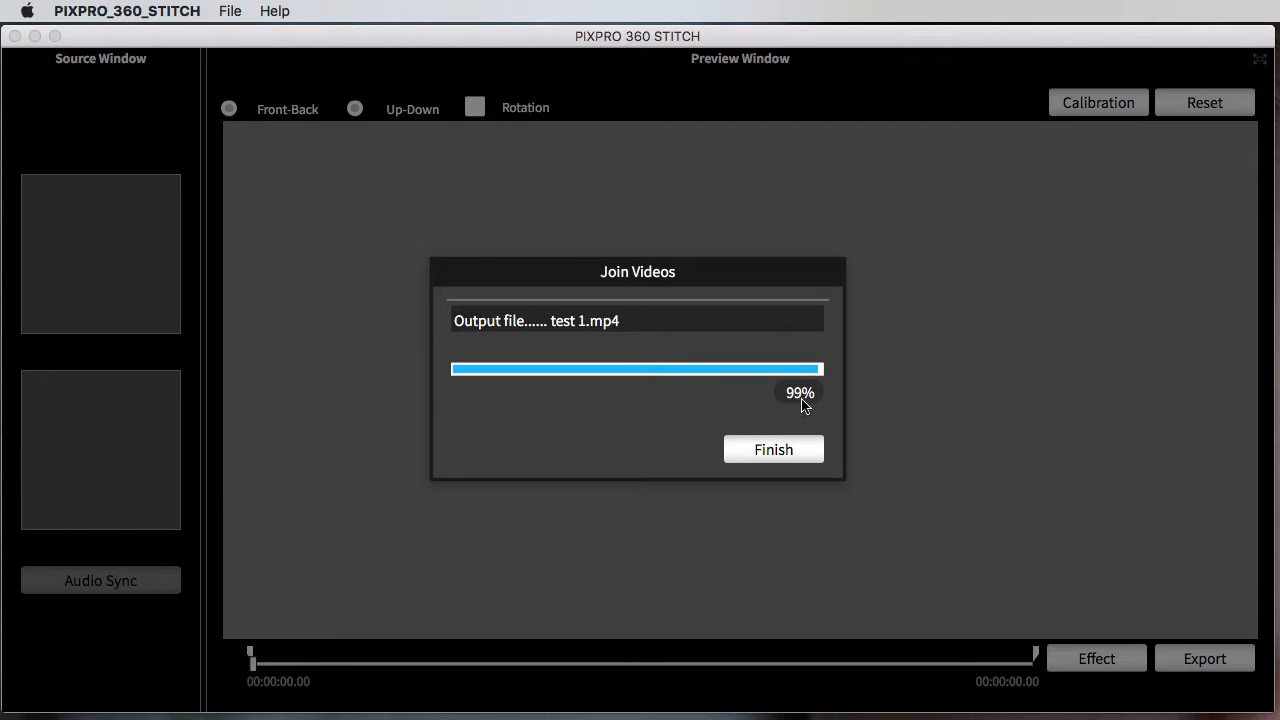
mouse_move(773, 449)
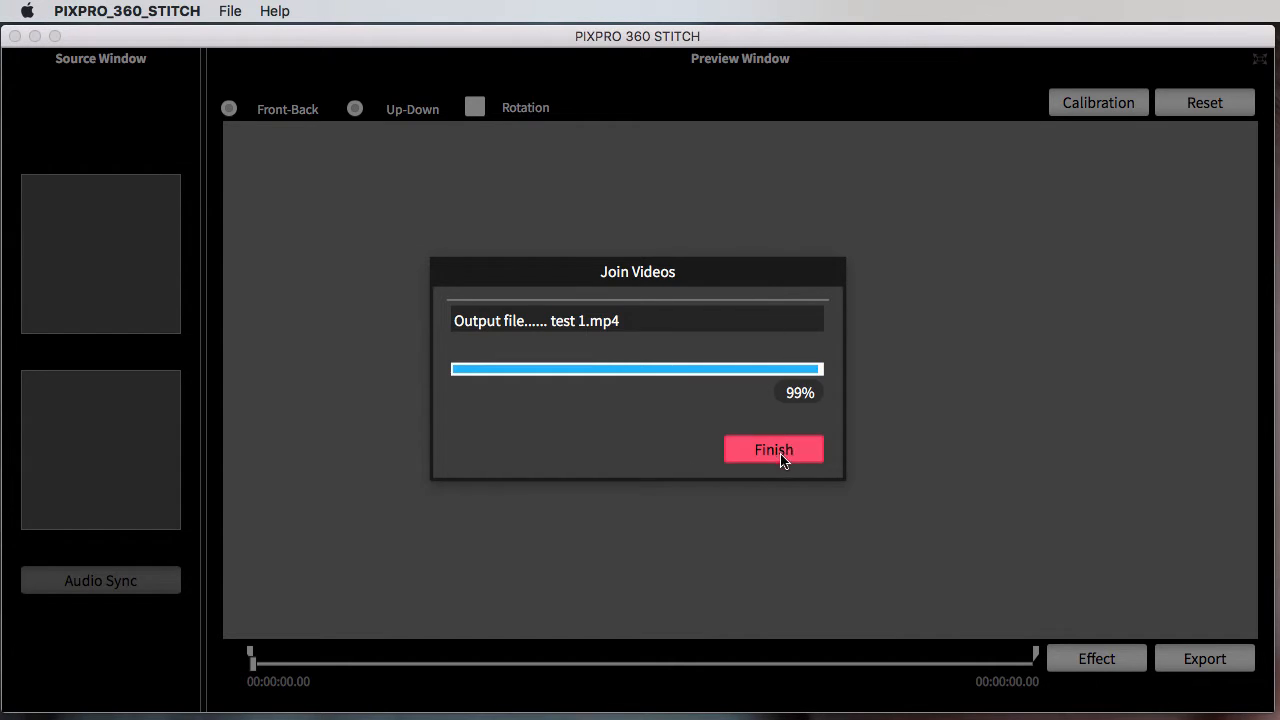
Step: Wait for the join to complete and close the progress dialog with Finish
click(773, 449)
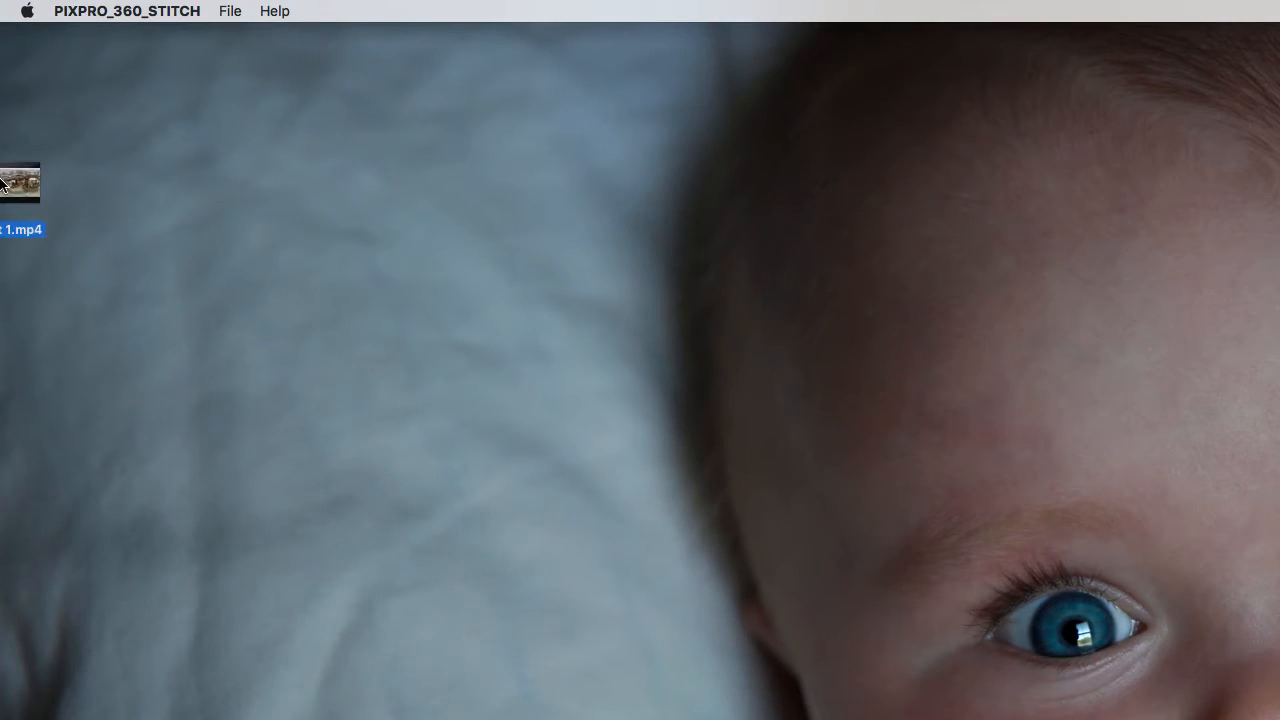
Step: Drag the test 1.mp4 icon from the desktop edge toward the centre
drag(20, 183, 346, 160)
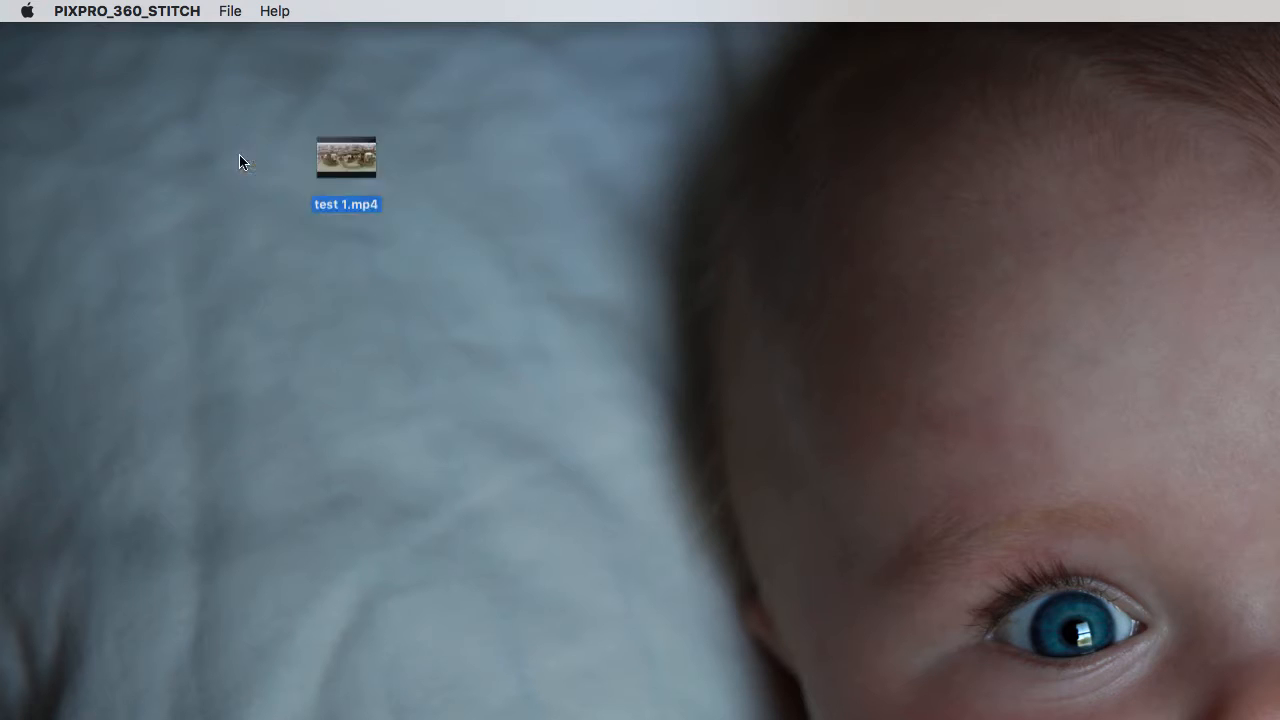